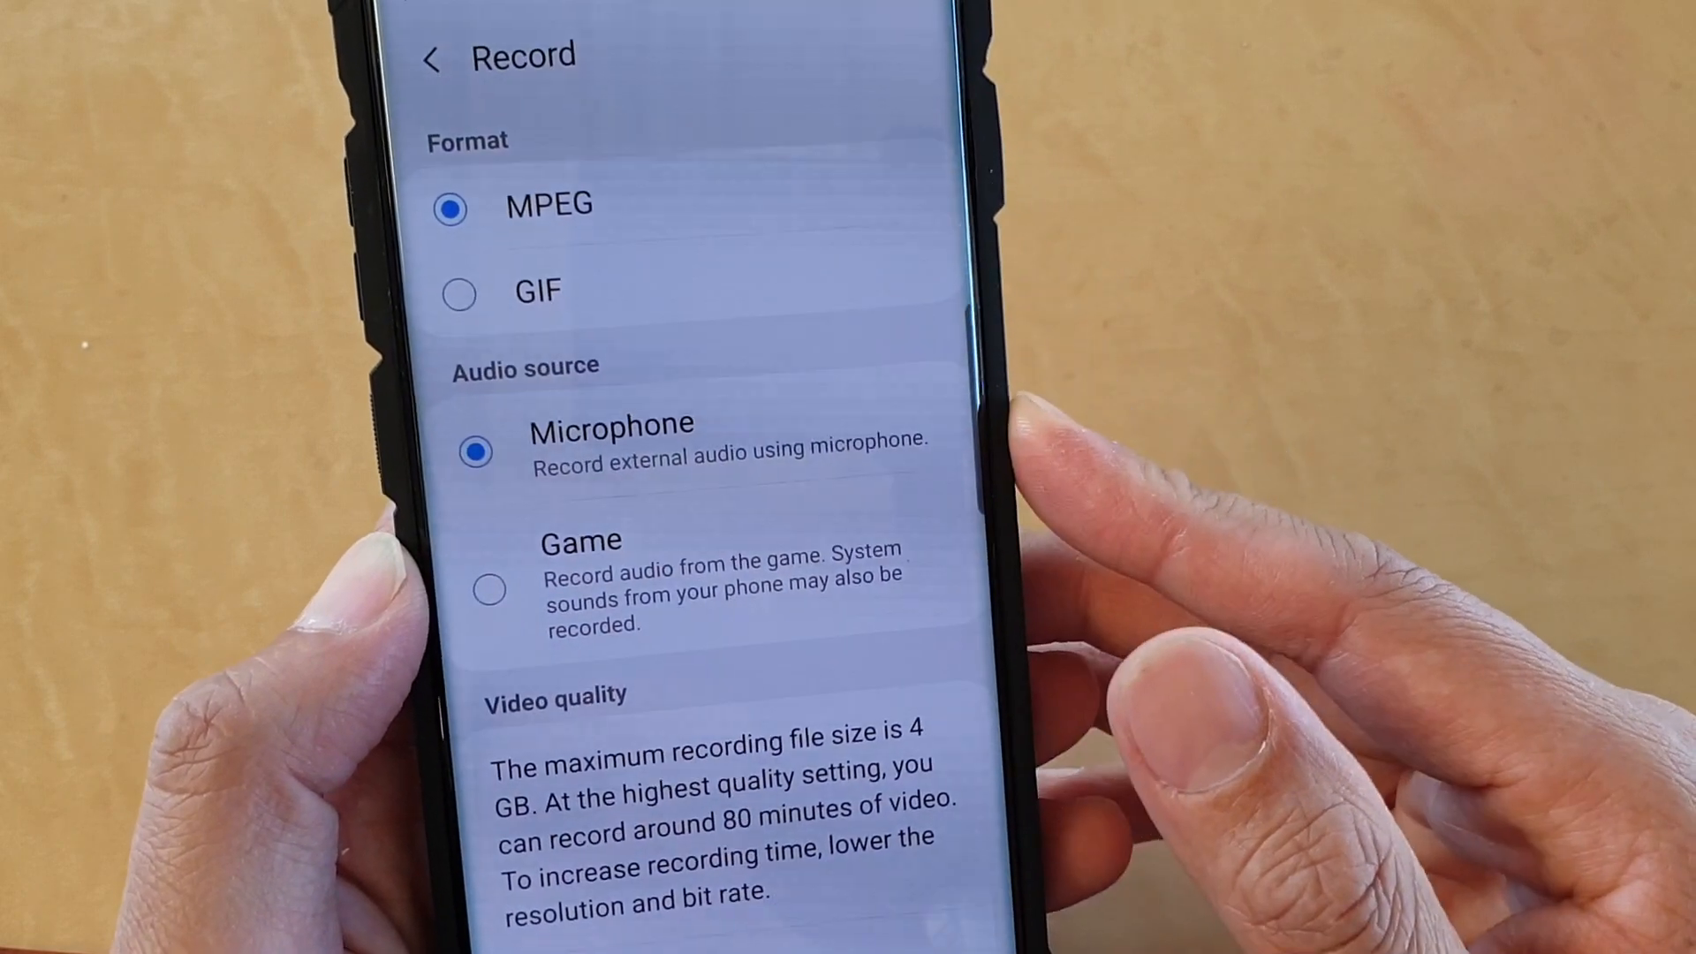
# Relaunch Fortnite from the home screen and open the Game Tools Record settings page
pyautogui.scroll(-3)
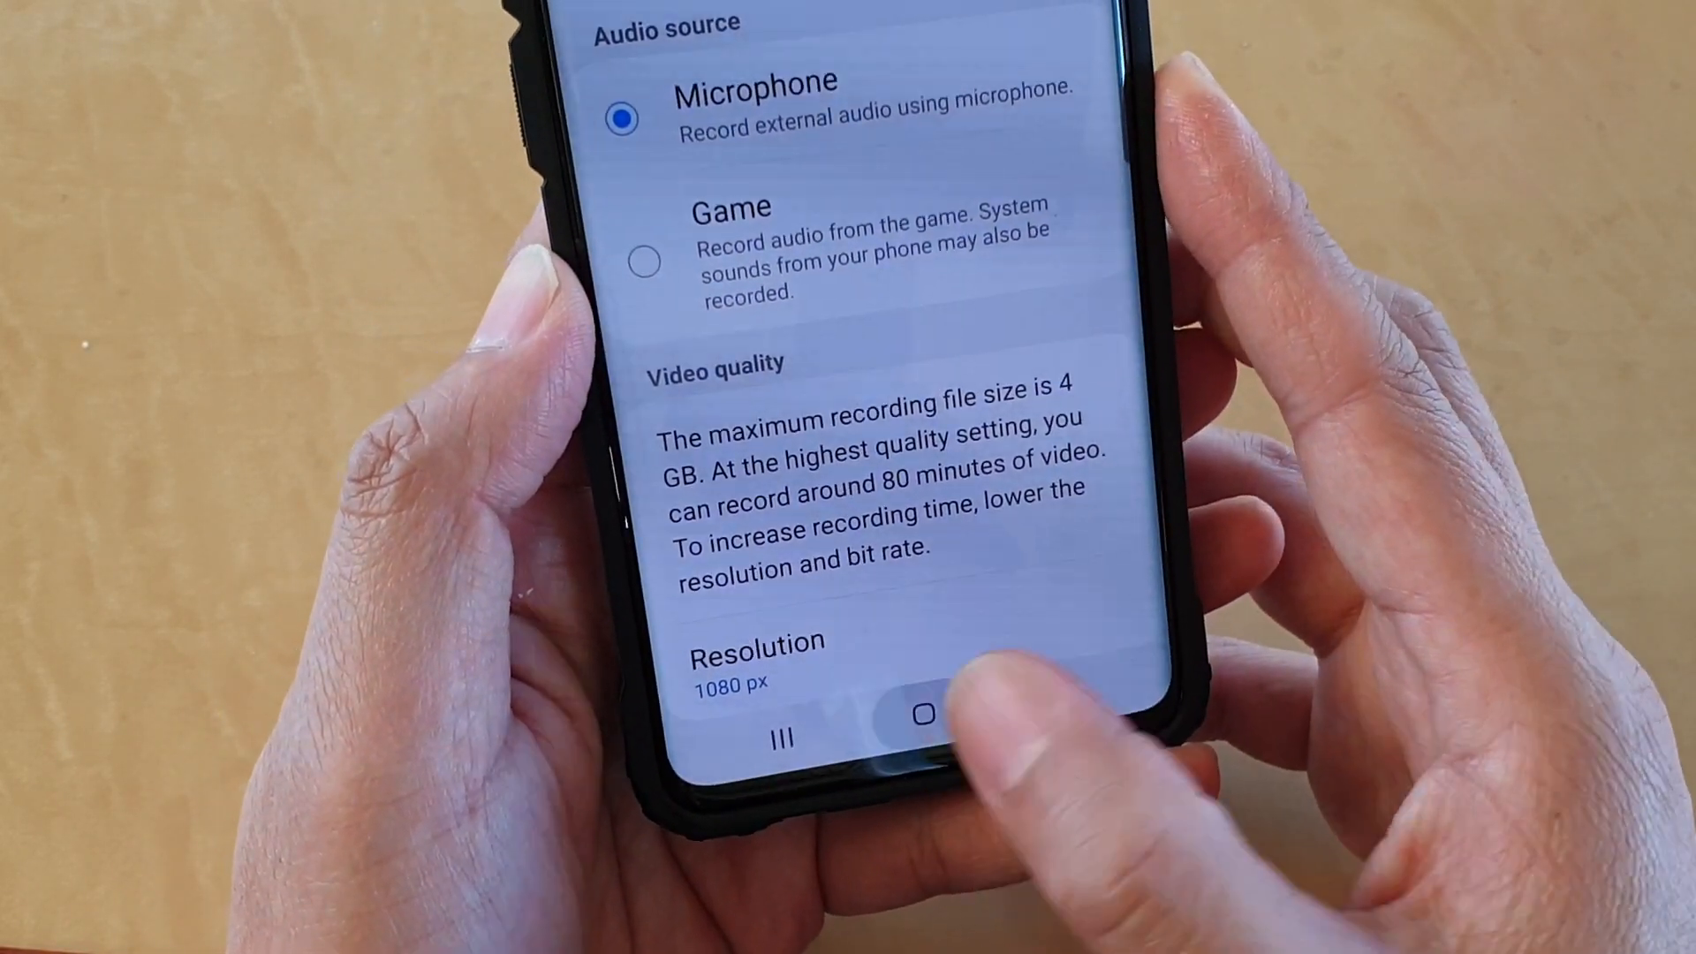
pyautogui.click(921, 716)
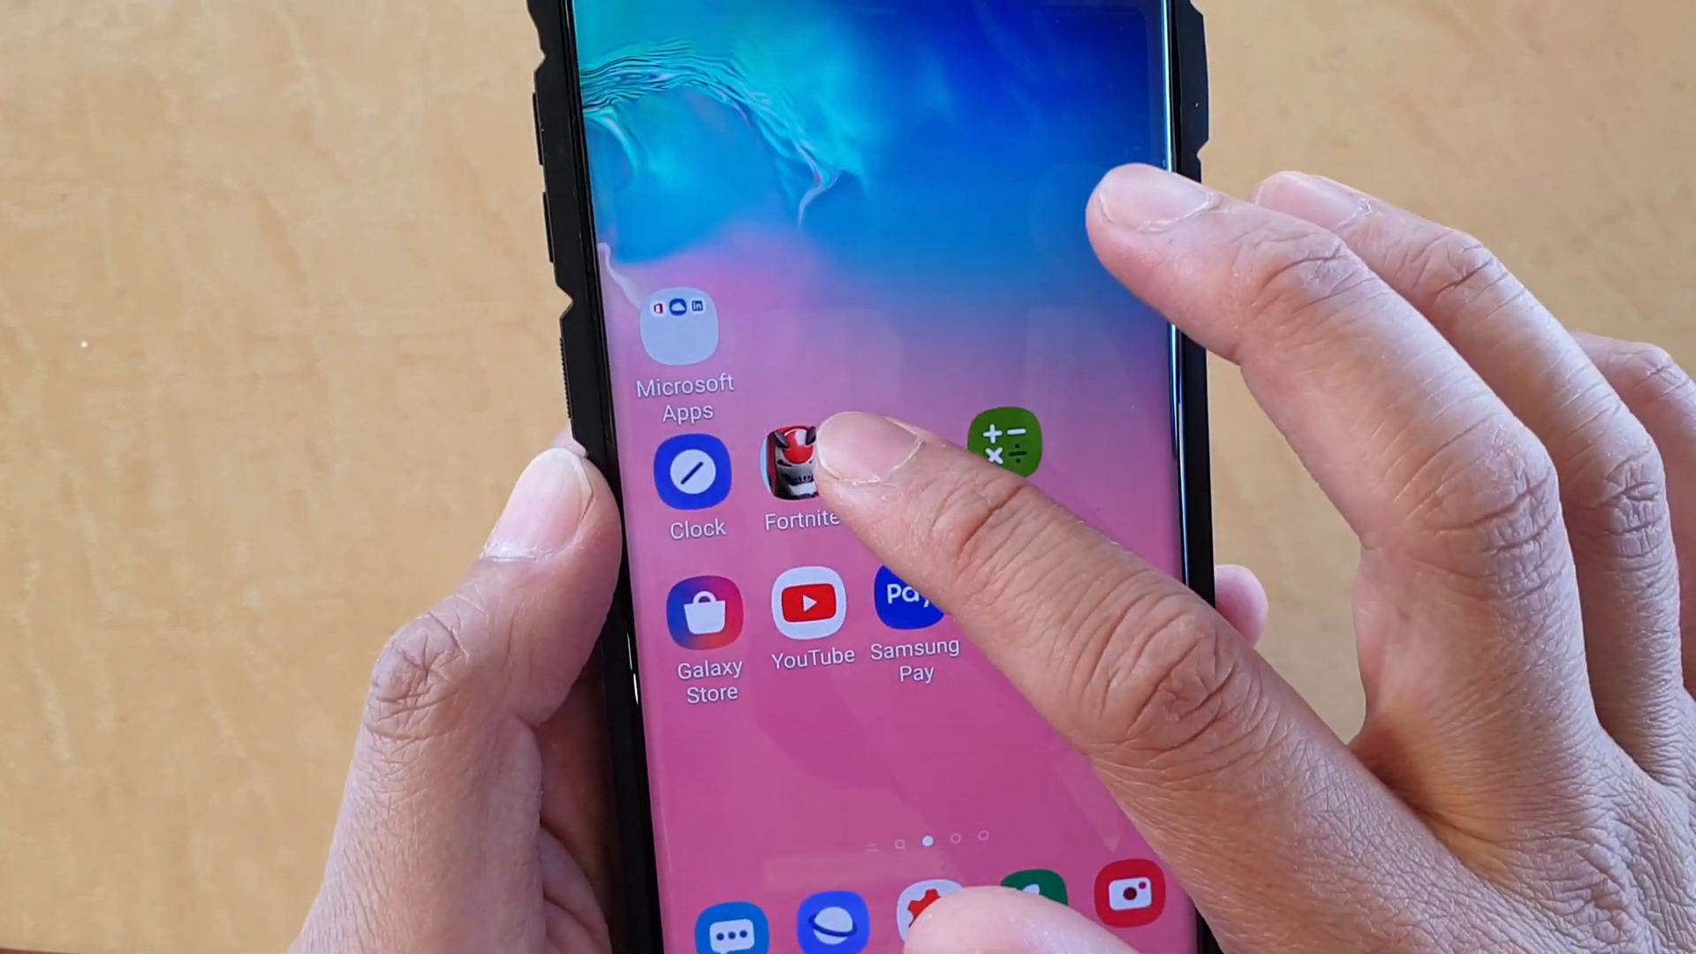
pyautogui.click(800, 465)
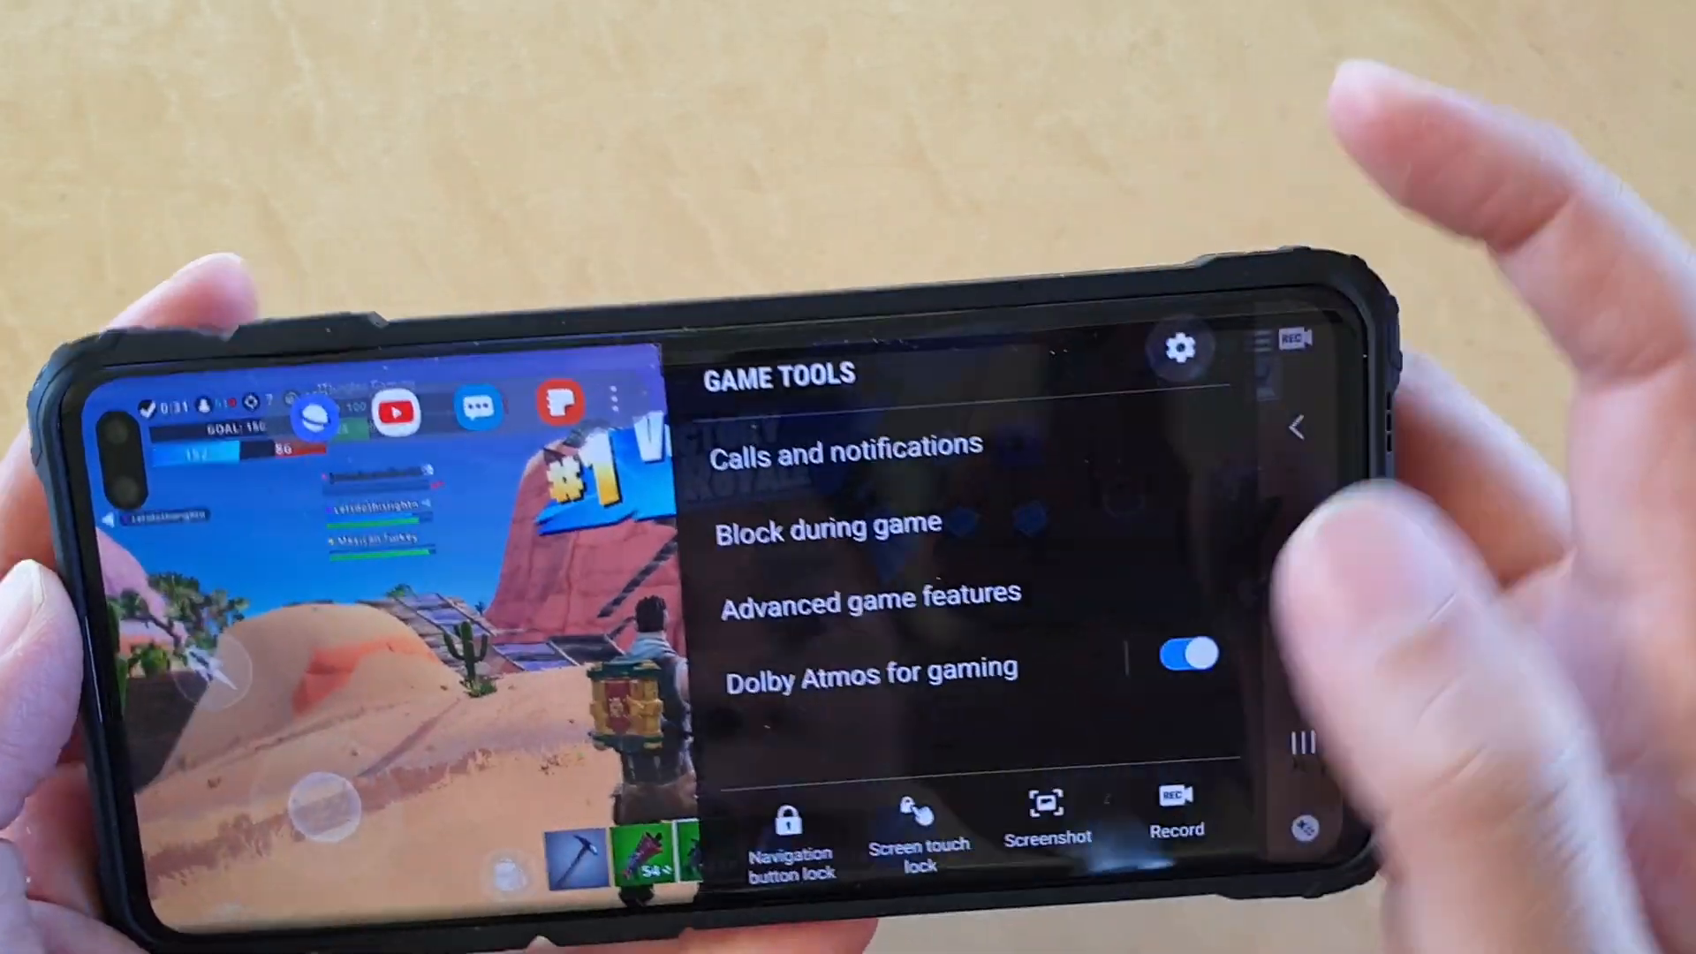
pyautogui.click(1179, 350)
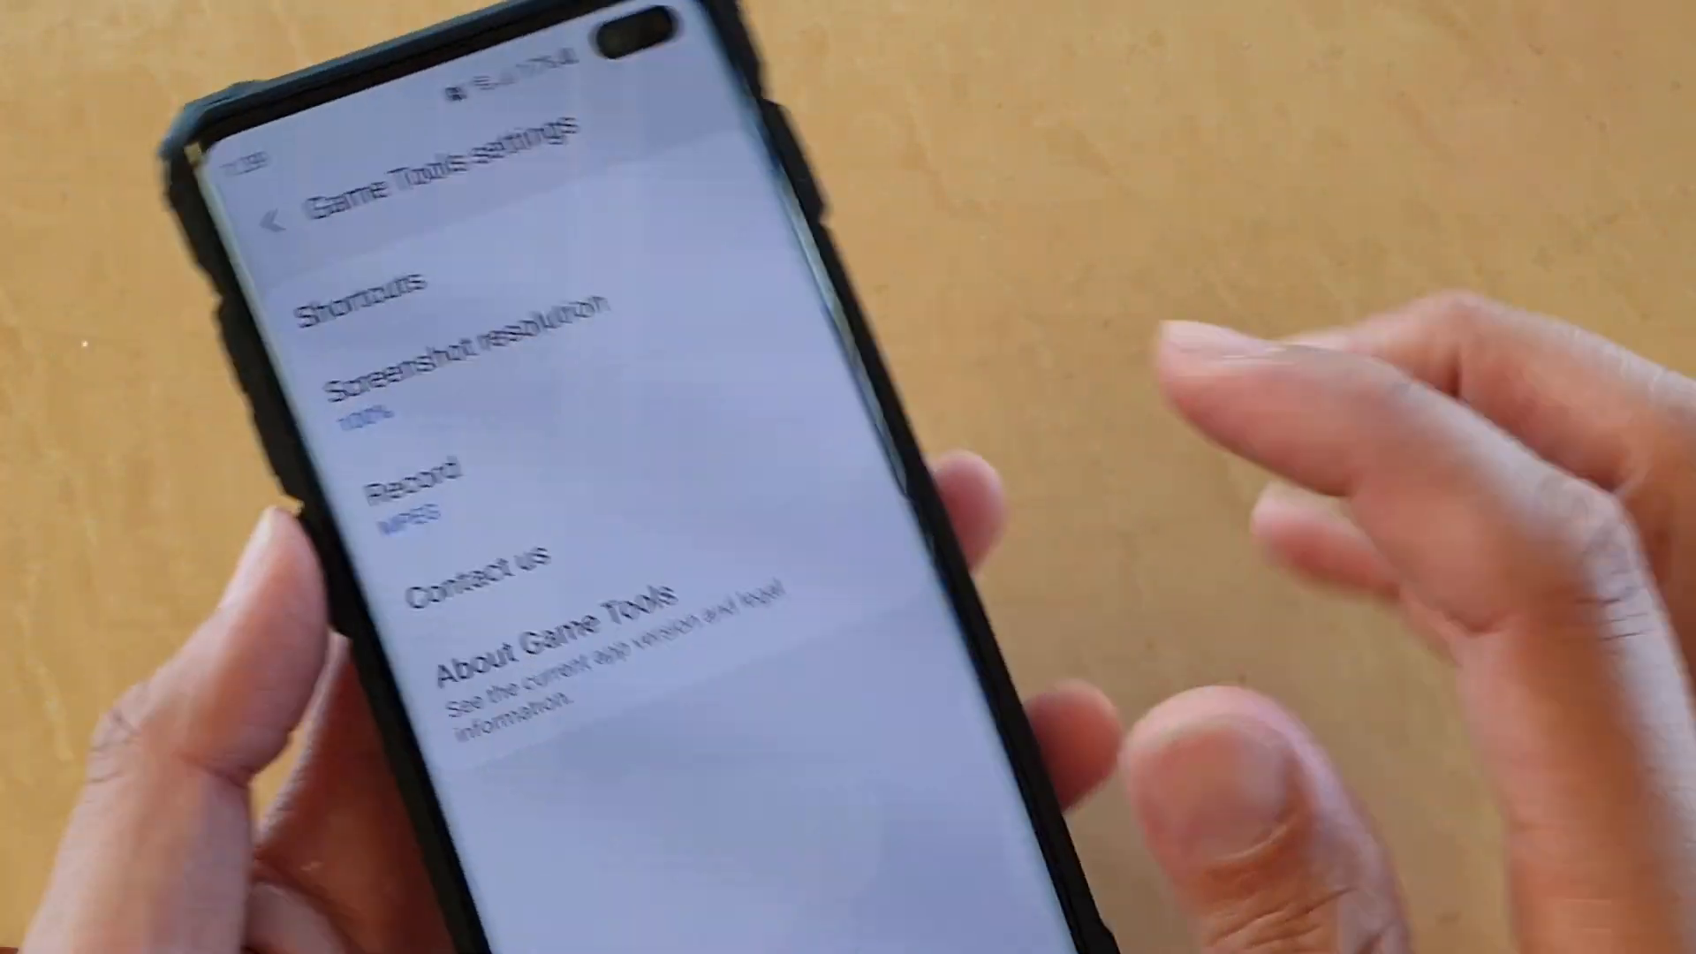
pyautogui.click(414, 482)
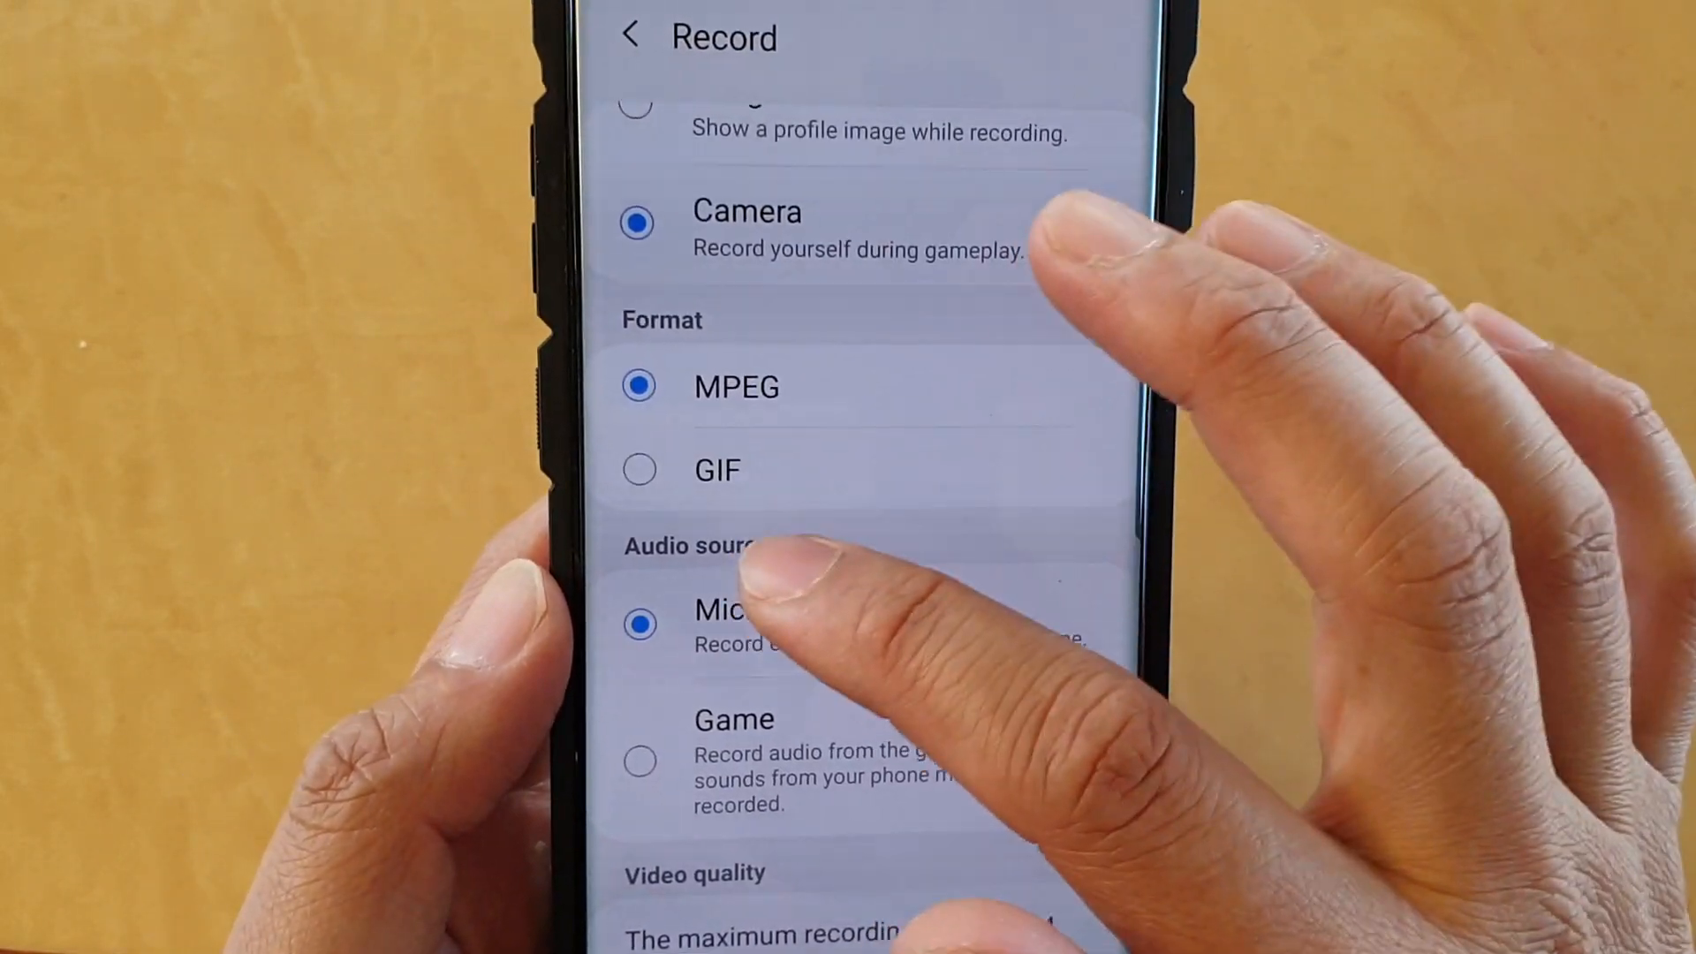
pyautogui.scroll(-3)
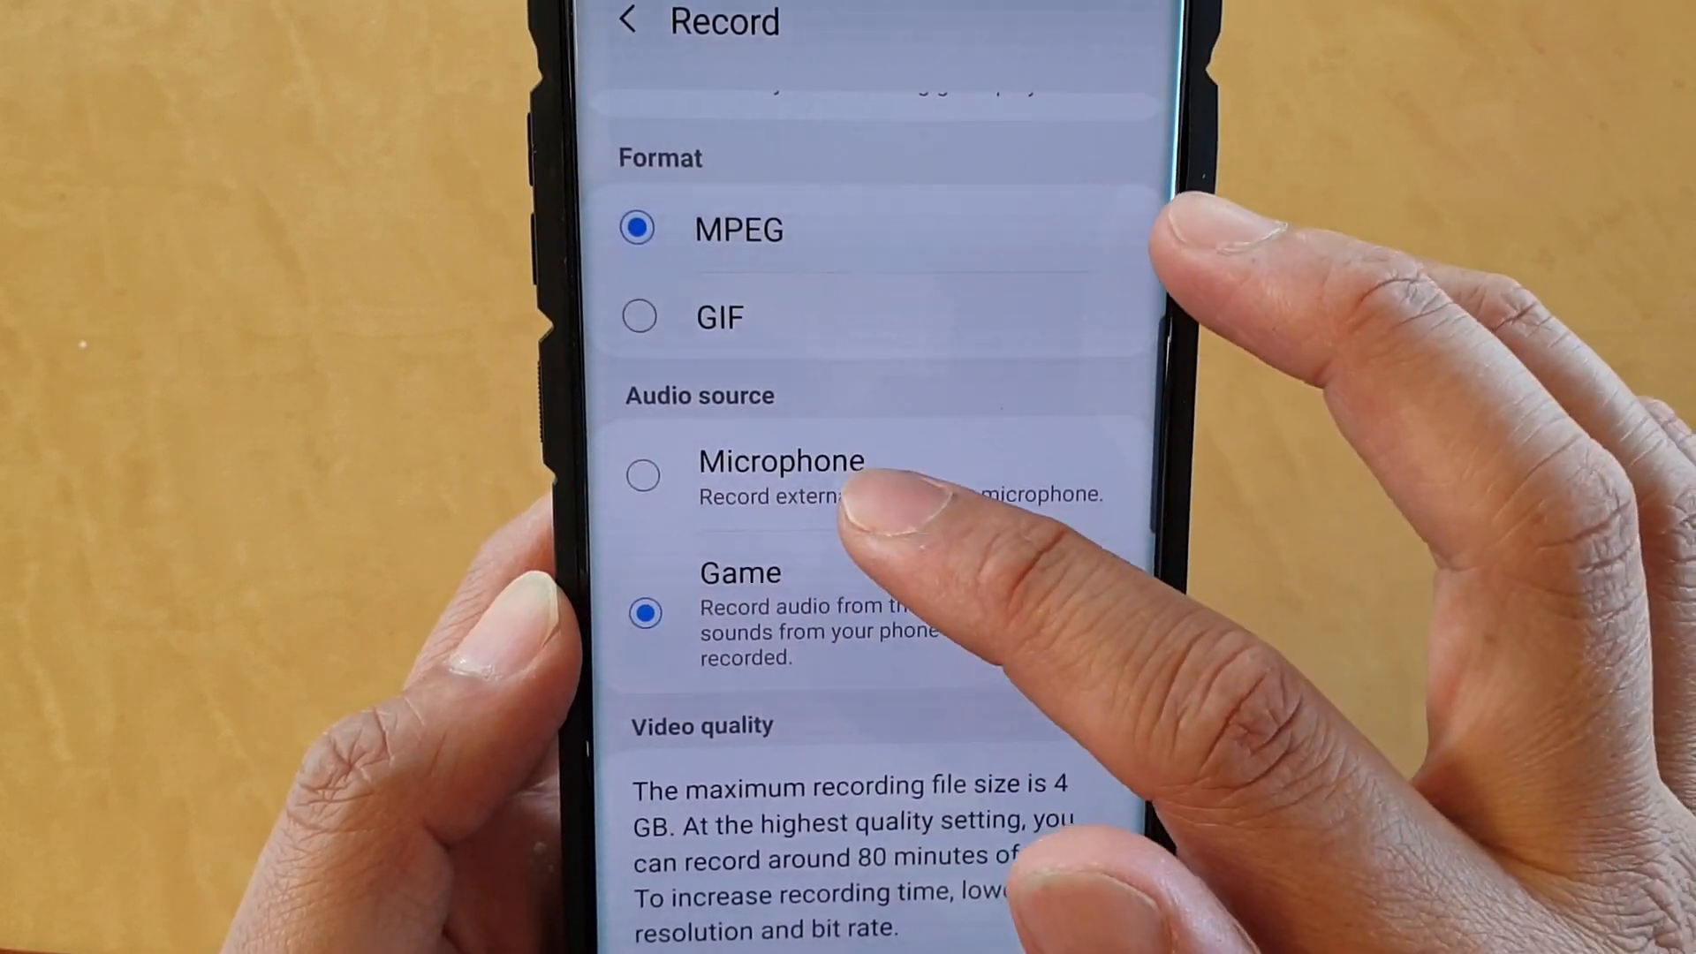
pyautogui.click(642, 475)
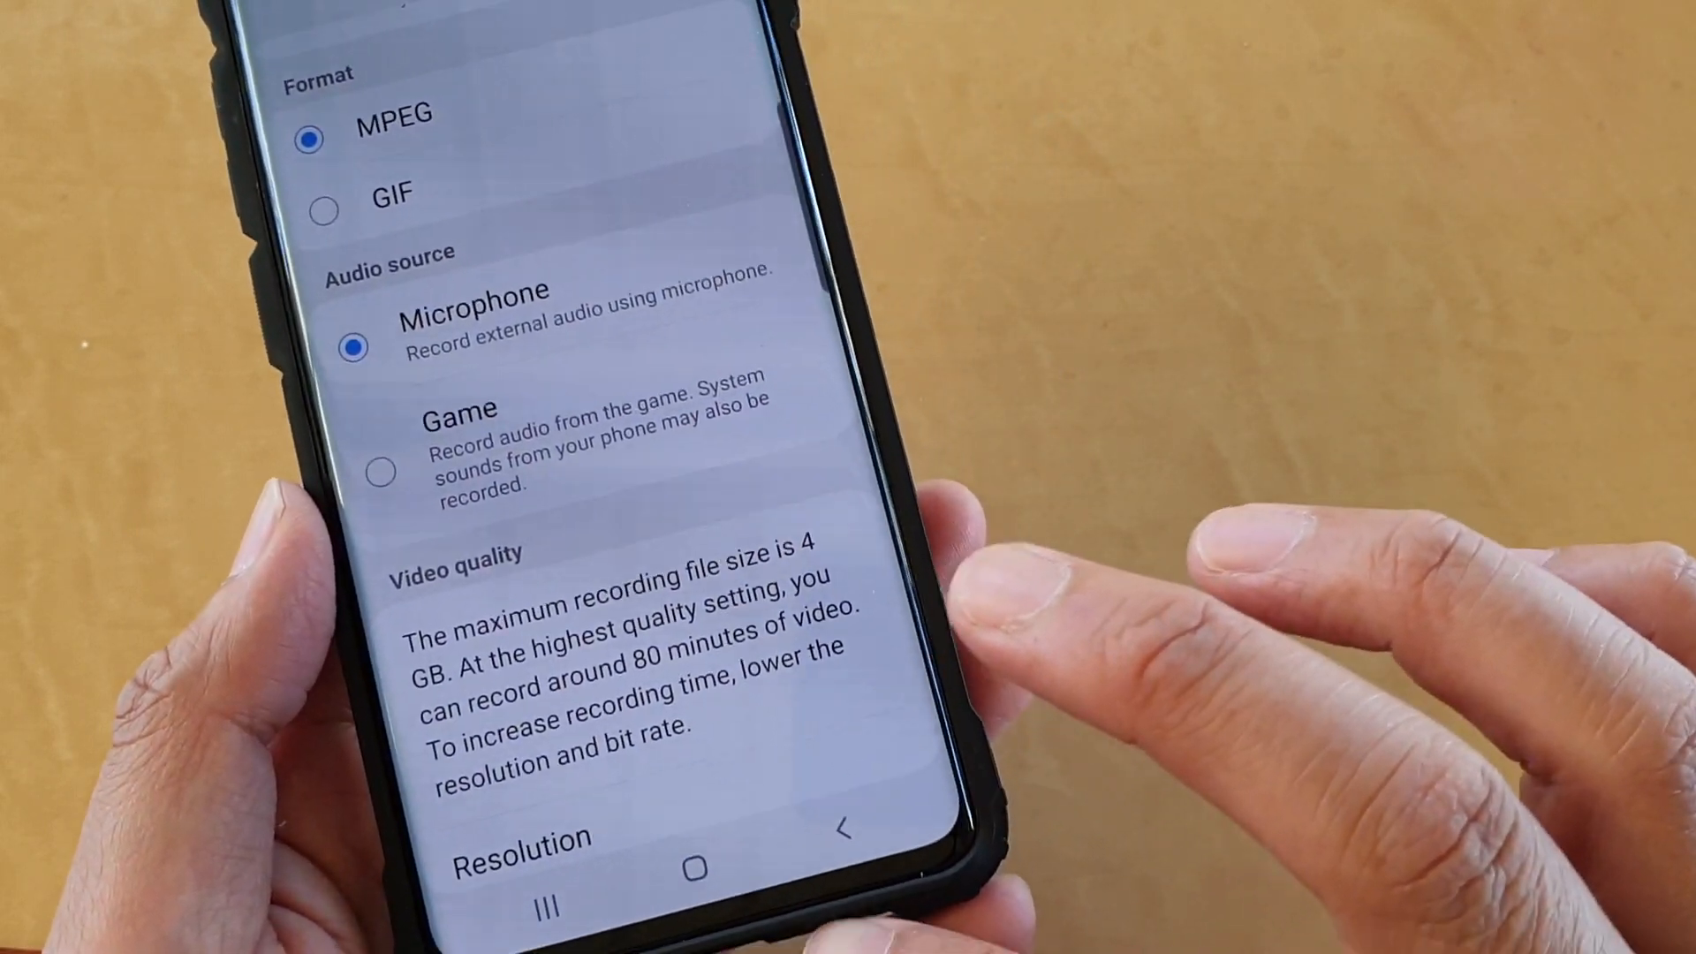
pyautogui.scroll(-3)
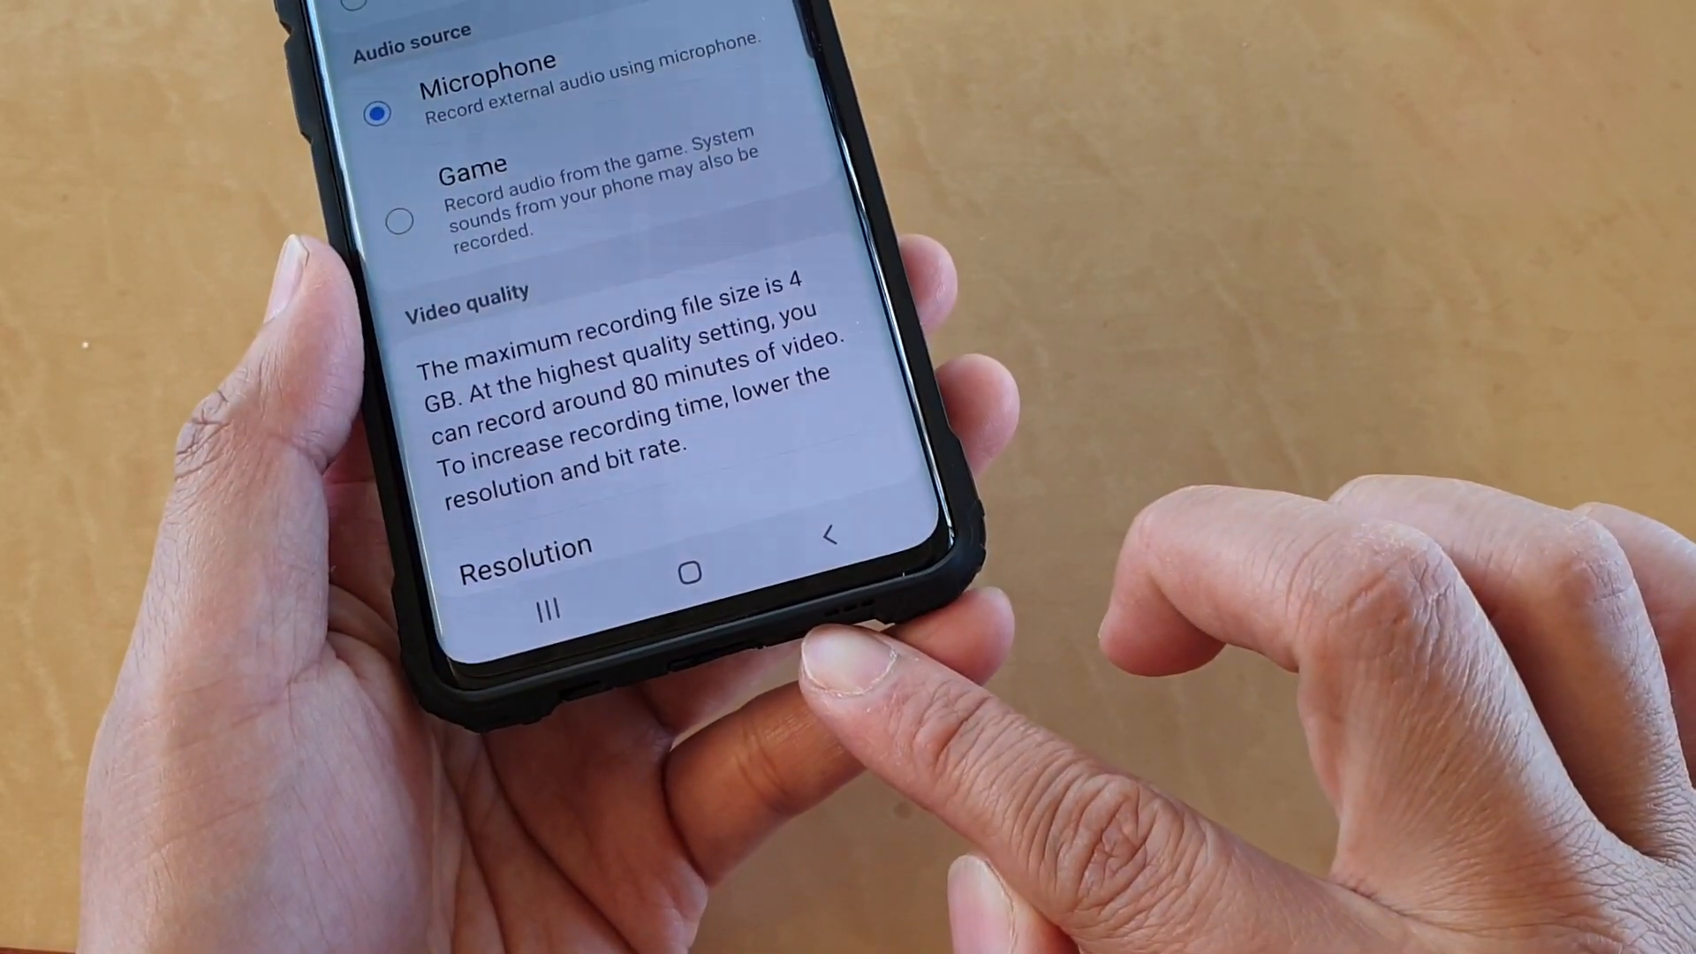
pyautogui.scroll(-3)
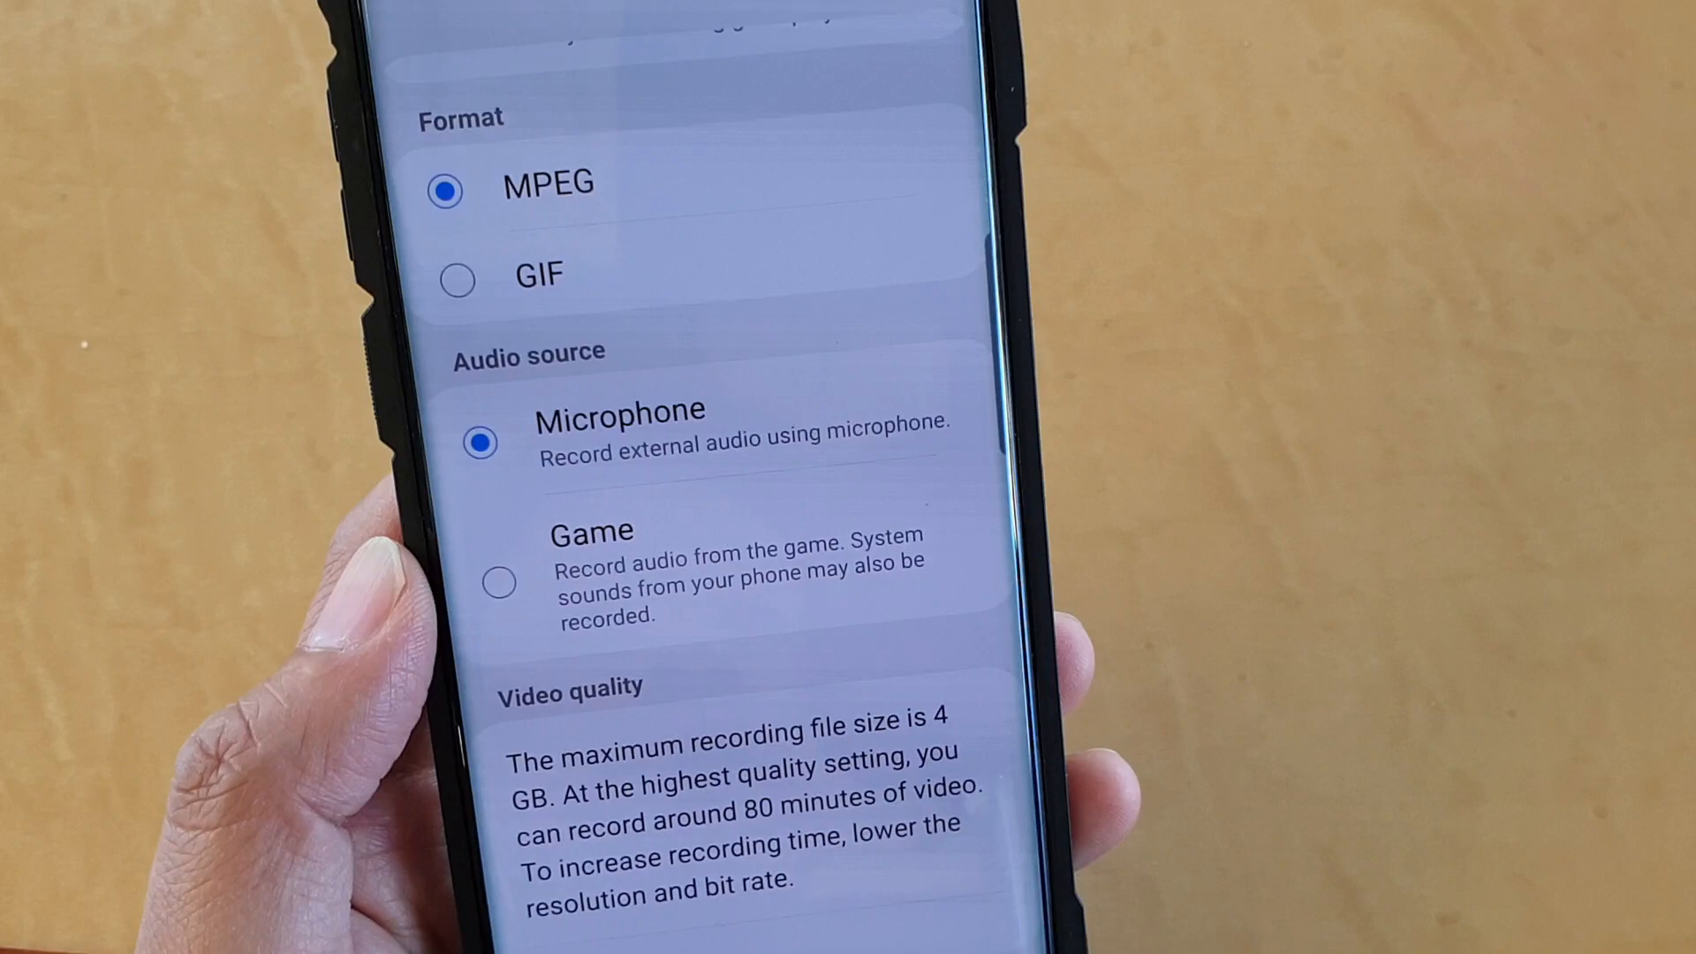